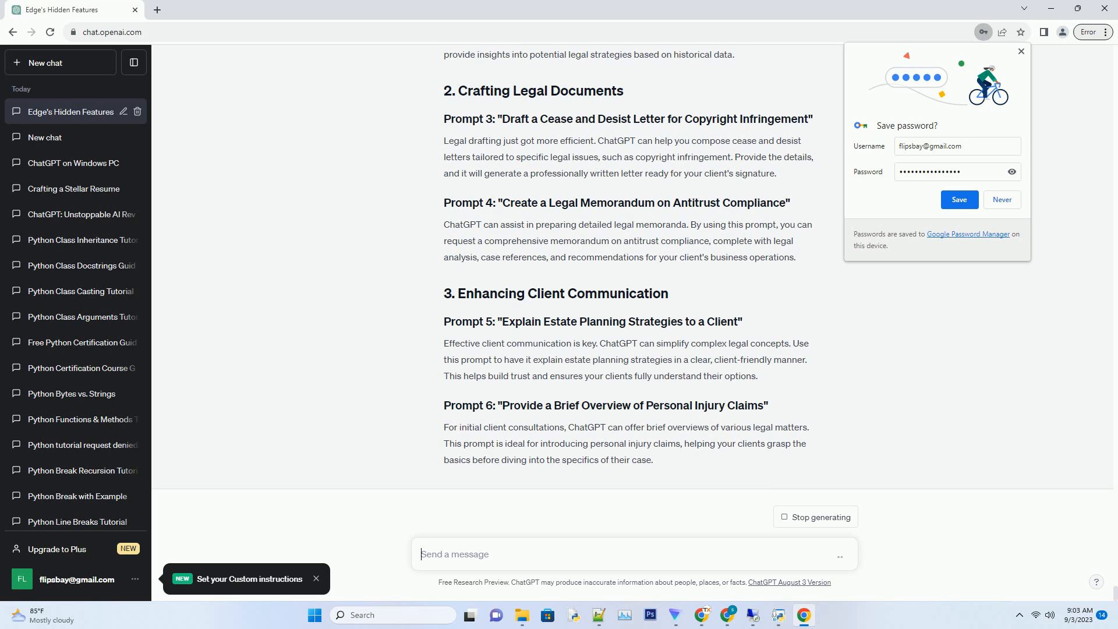
scroll("down", 3)
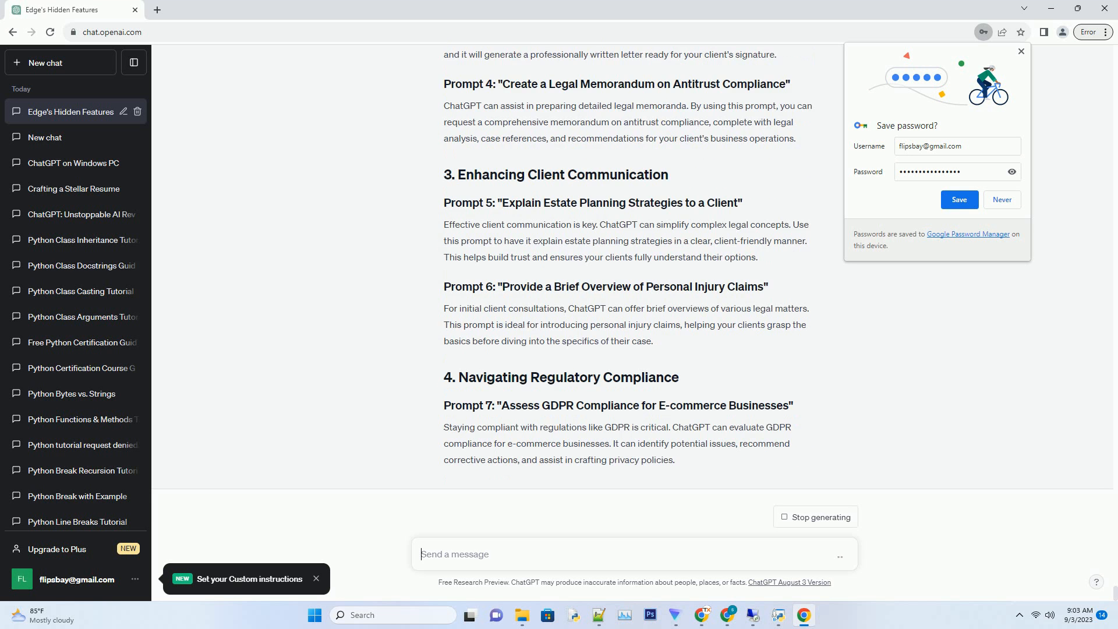
scroll("down", 3)
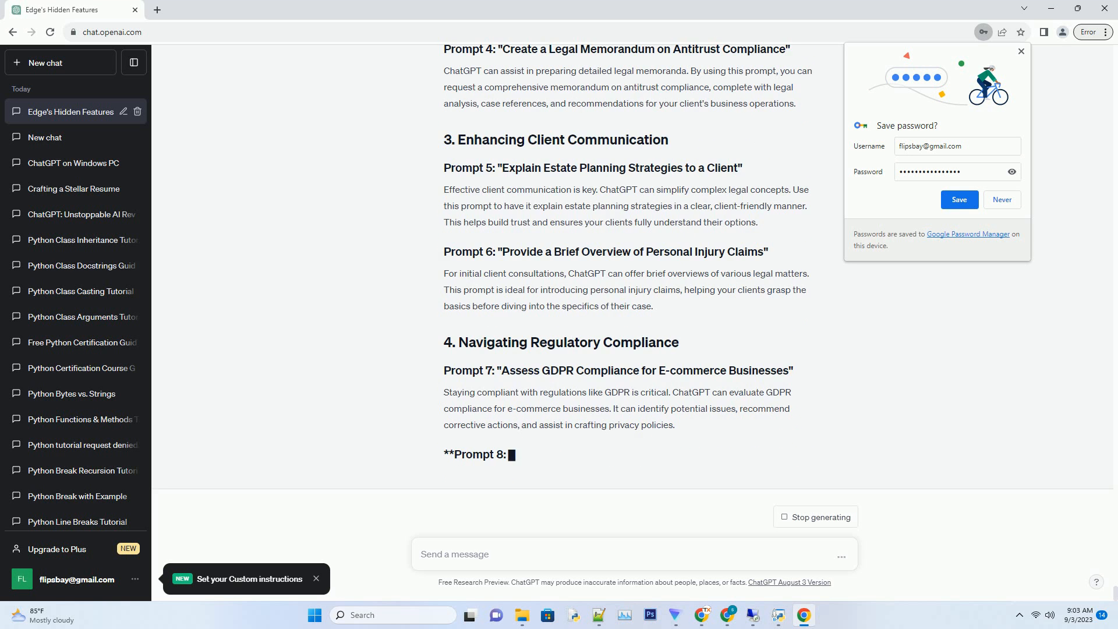